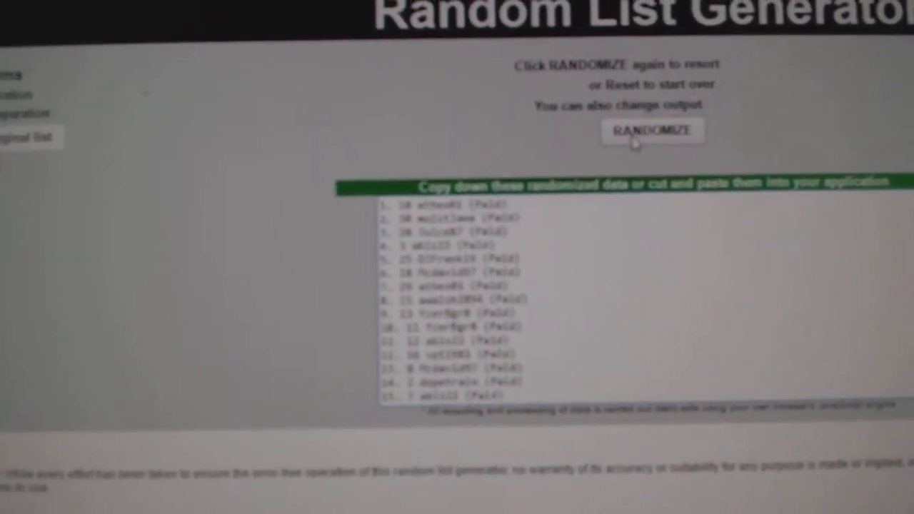
Step: Reshuffle the paid participant list twice, then select the randomized output list
click(650, 130)
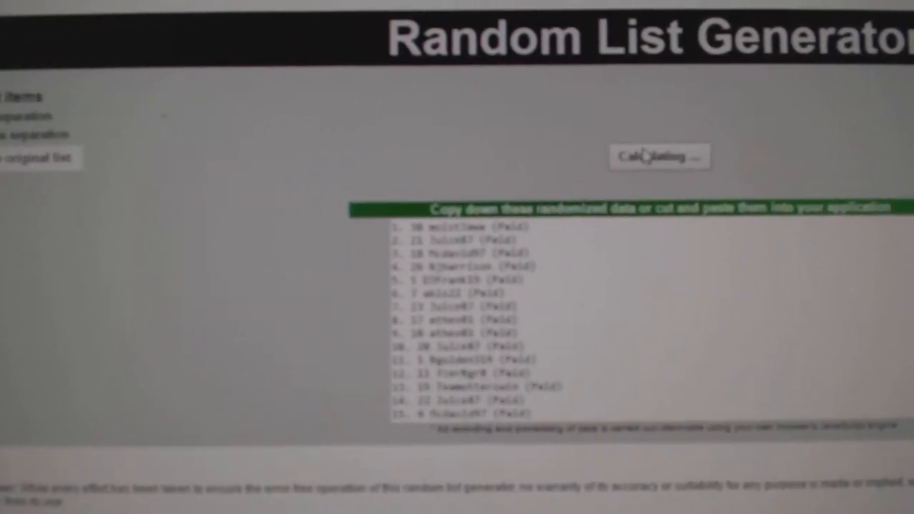
click(658, 155)
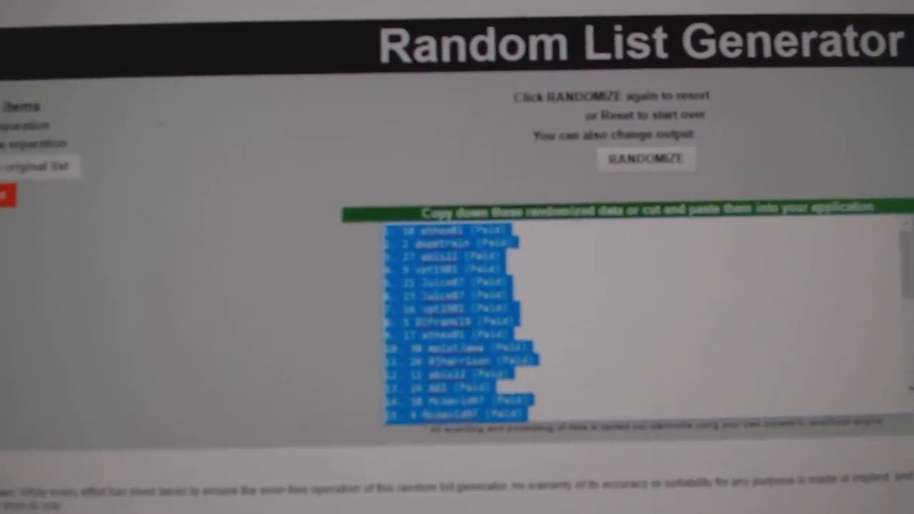
click(644, 159)
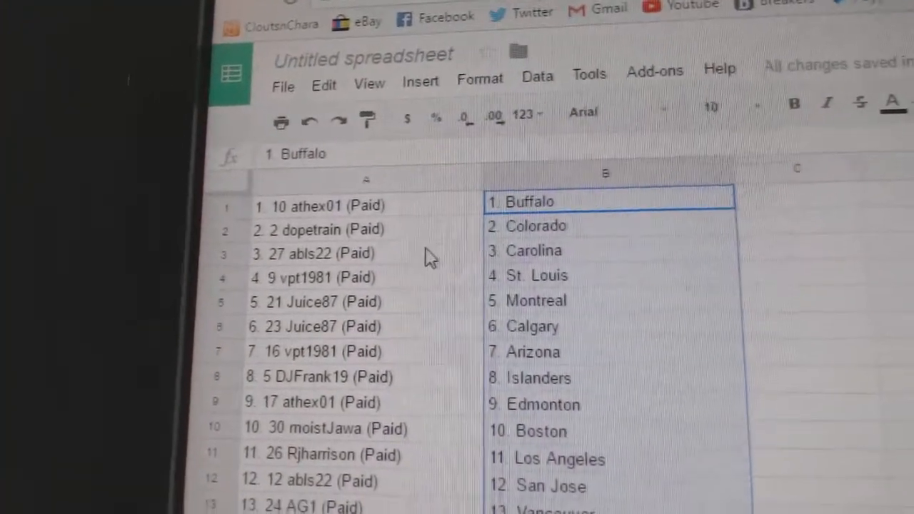
click(318, 277)
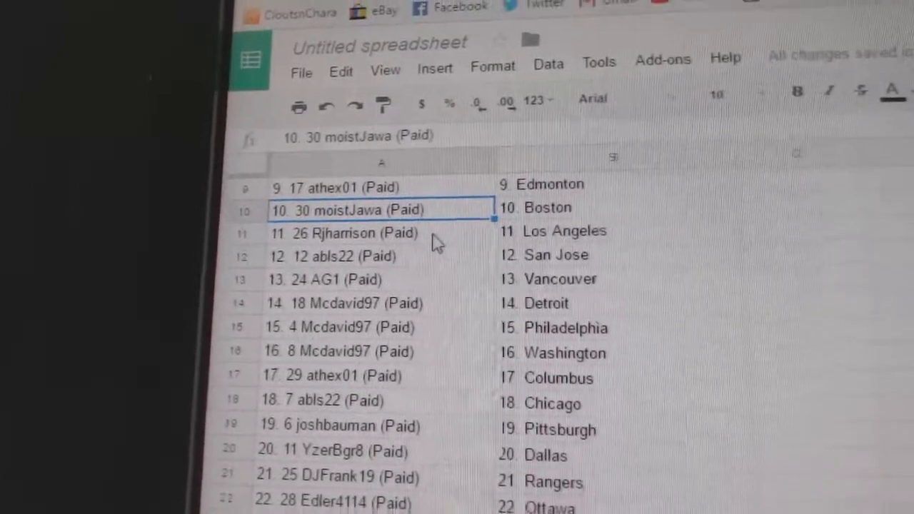
click(343, 234)
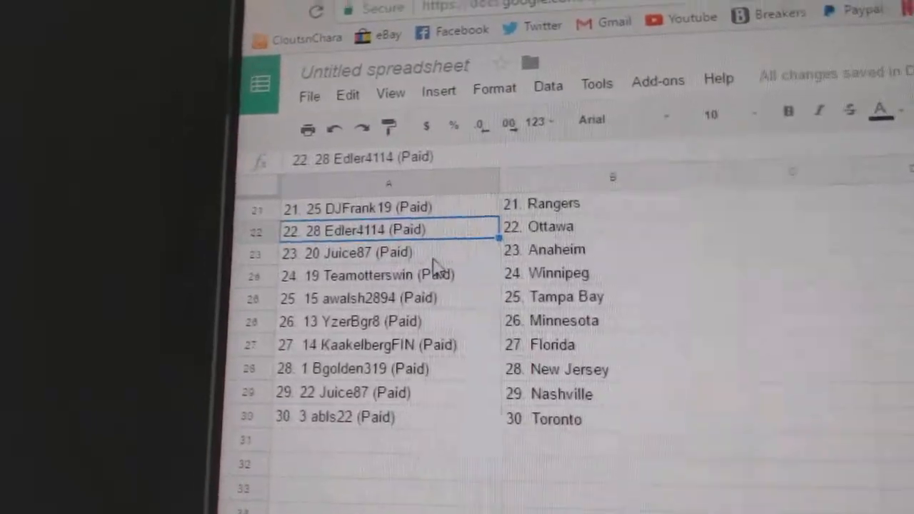
click(353, 252)
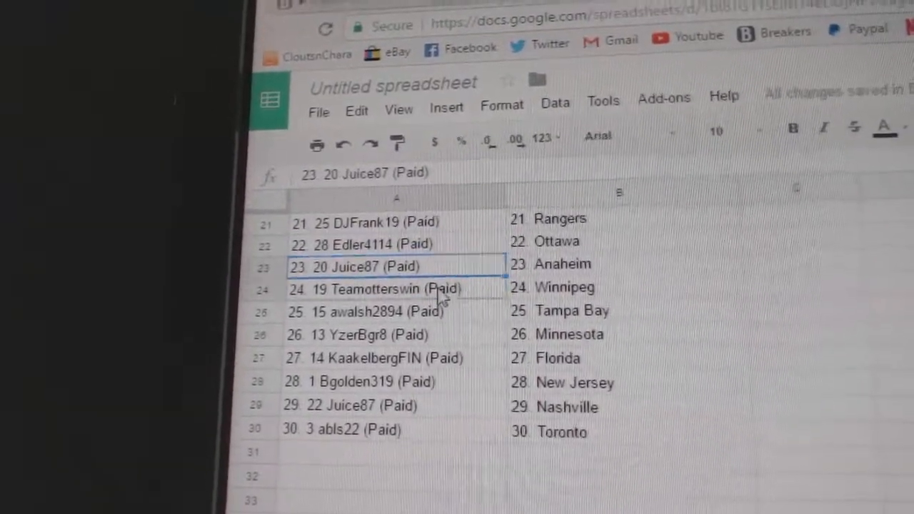